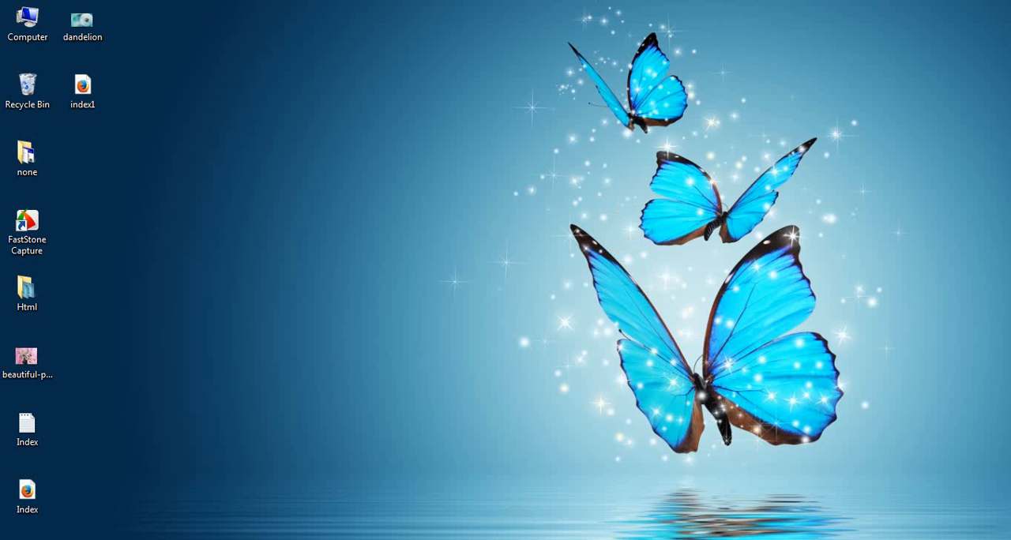
View Index.html in the browser as a numbered list a, b, c with a nested sub-list.
{"action": "double_click", "coordinate": [27, 423]}
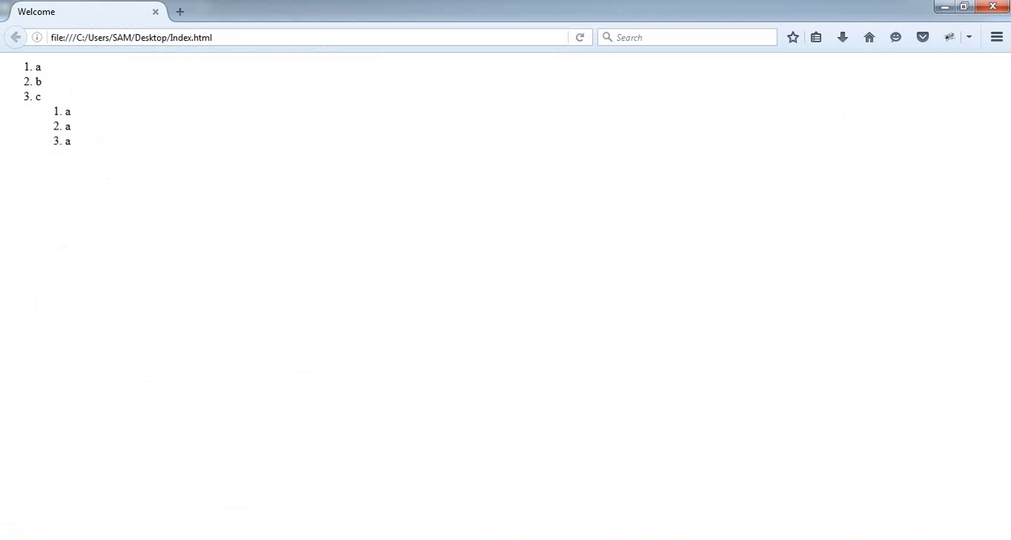
{"action": "left_click", "coordinate": [578, 38]}
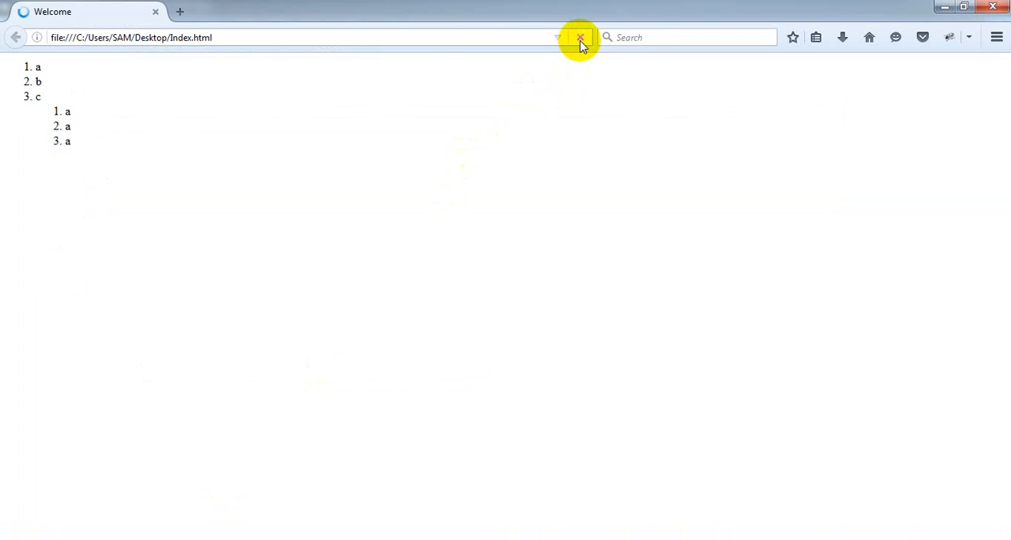